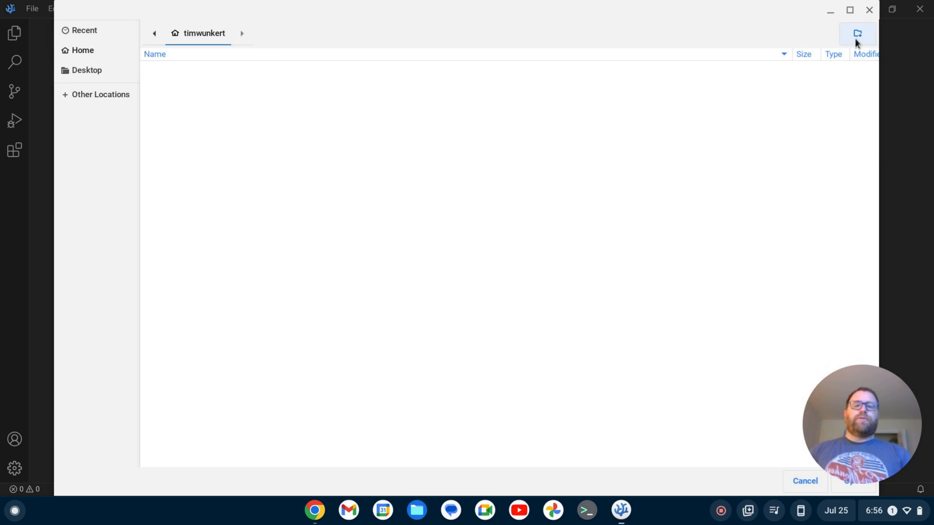
Step: Create a 'python' folder in home, open it as the workspace and trust its authors
click(856, 33)
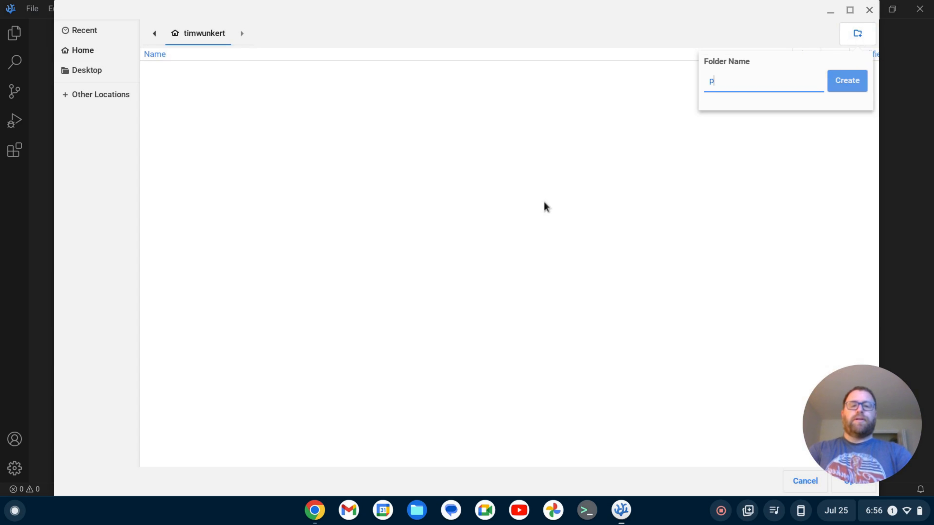
click(846, 80)
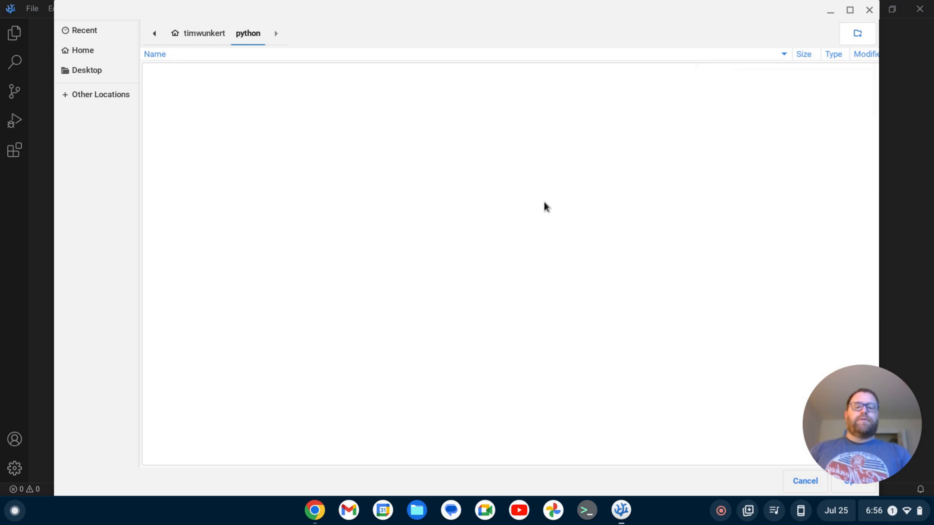
mouse_move(860, 388)
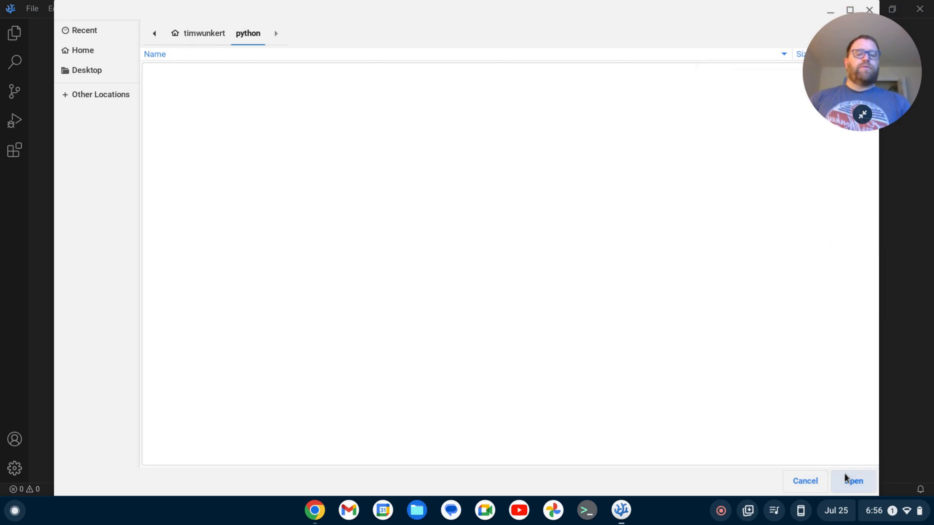
click(852, 481)
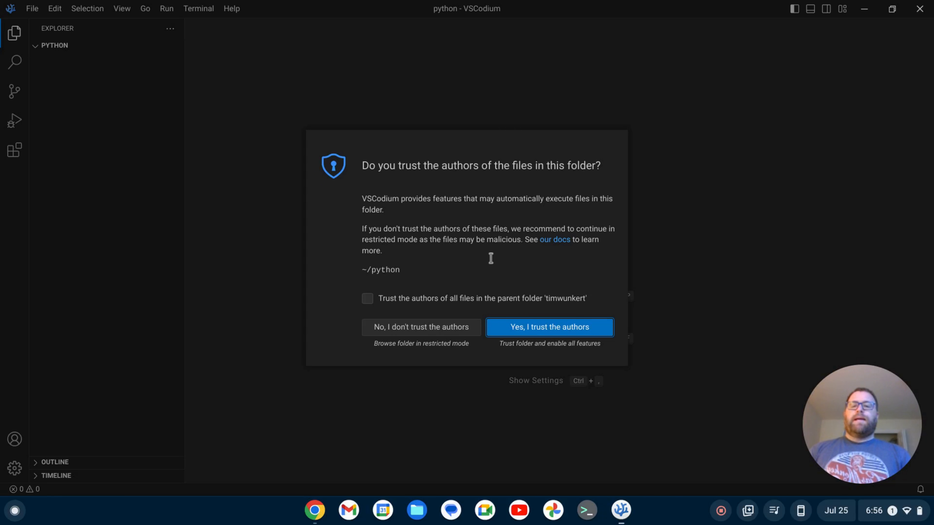
mouse_move(549, 331)
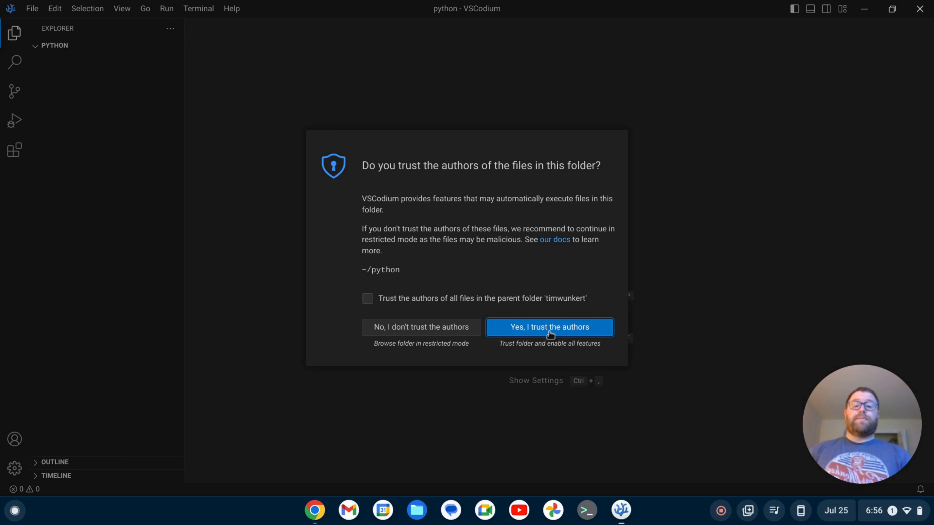
click(548, 327)
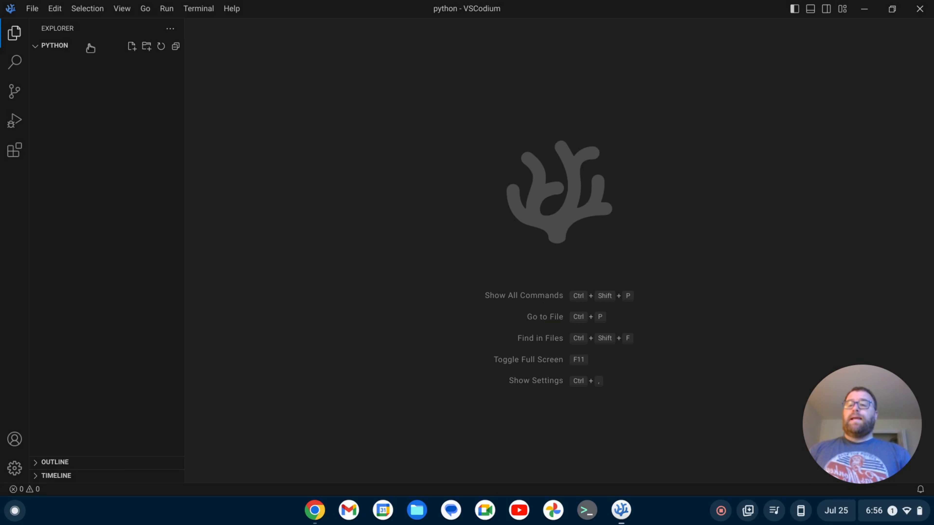
mouse_move(131, 47)
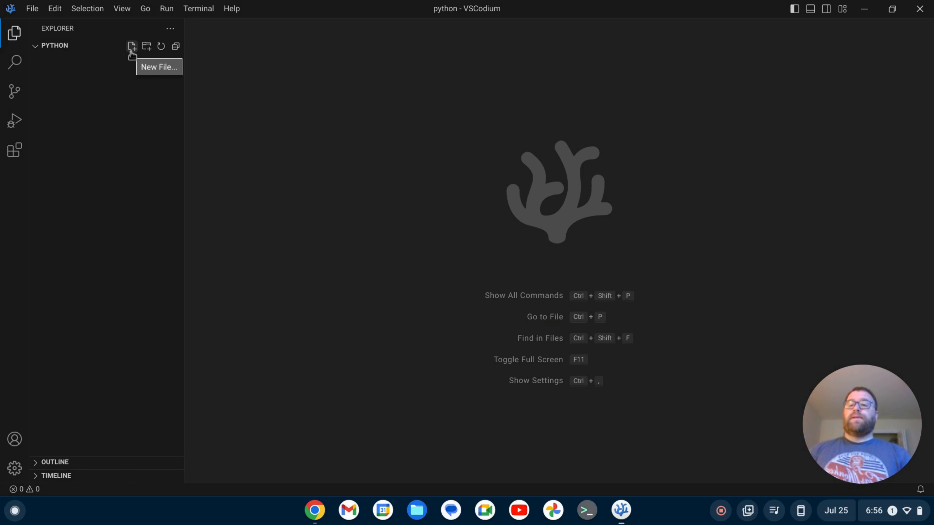
Step: Create a new file named main.py in the python folder
text(main)
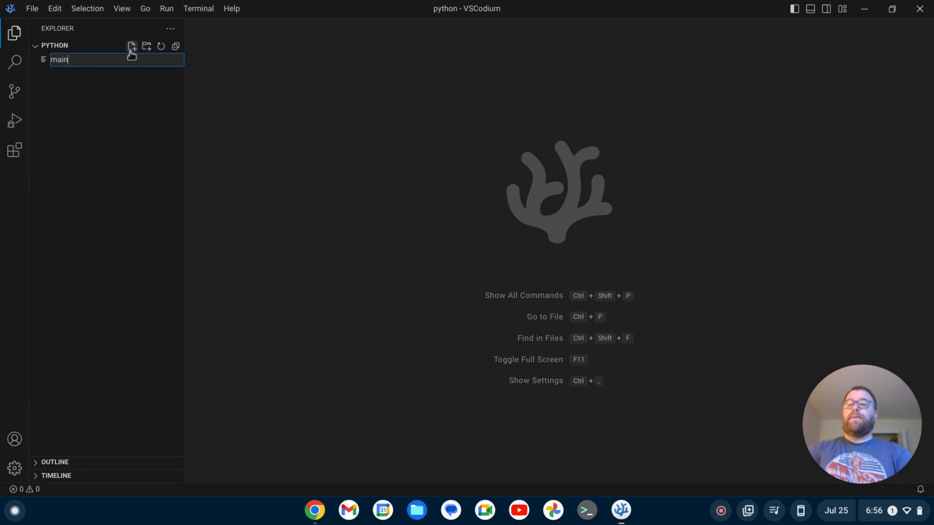
key(Enter)
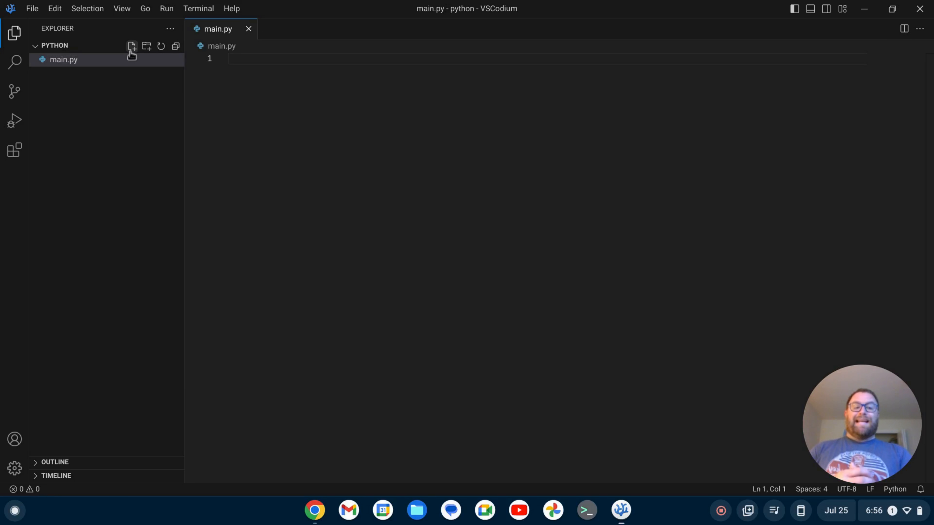
Step: Write a print statement with the greeting "Hello, my name is Tim." on line 1
click(250, 59)
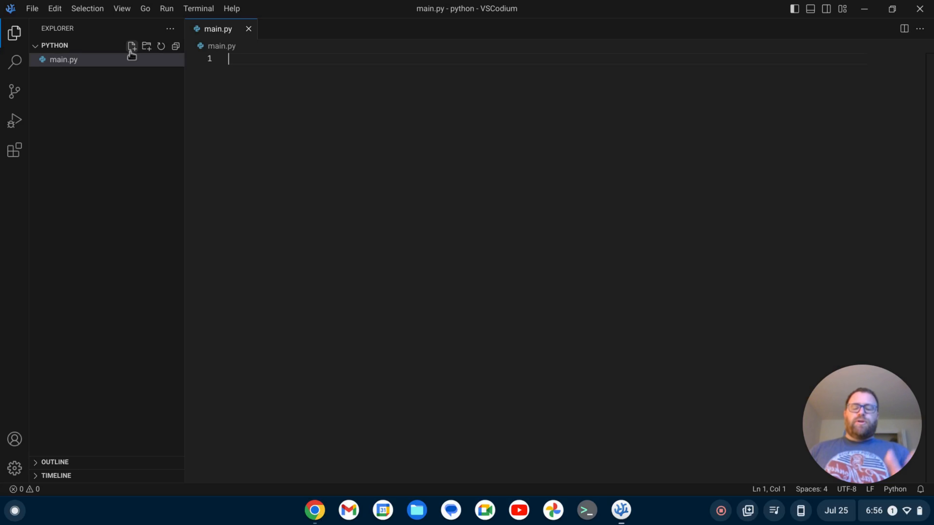
text(print)
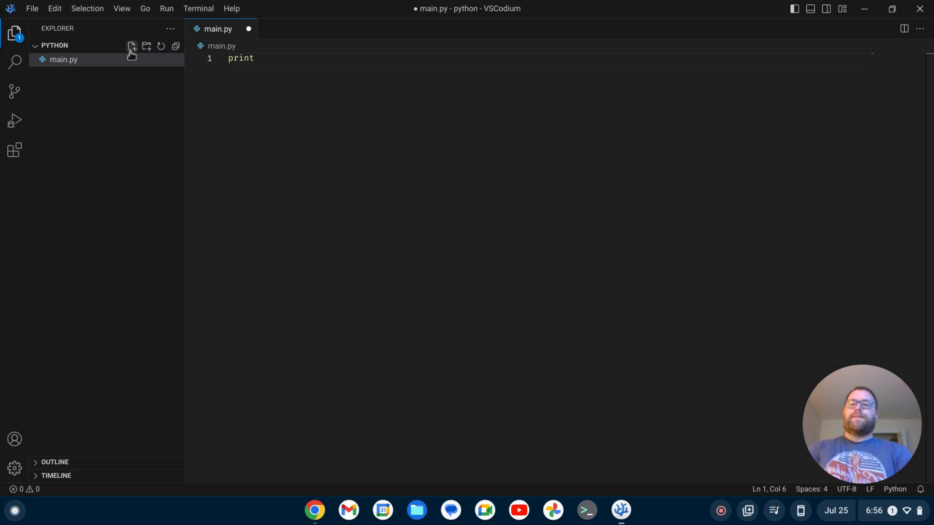
text(("Hel")
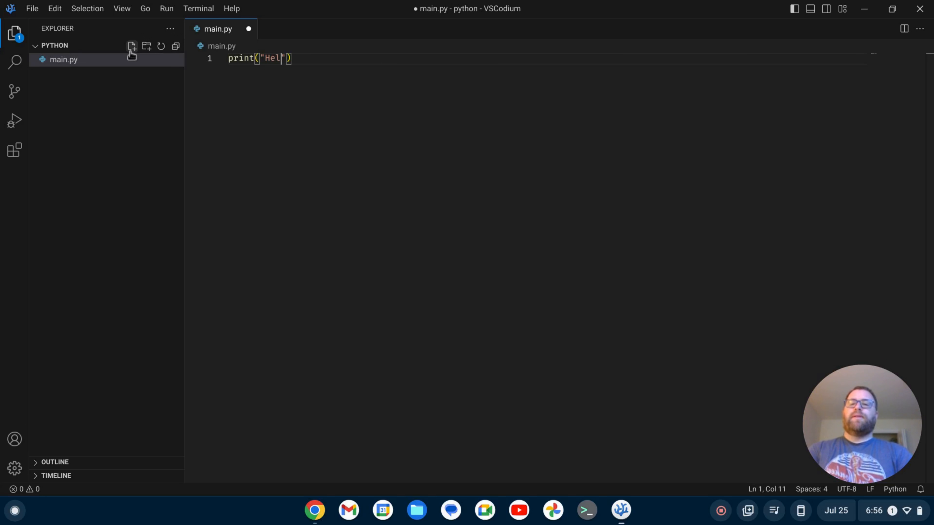
text(lo, my name i)
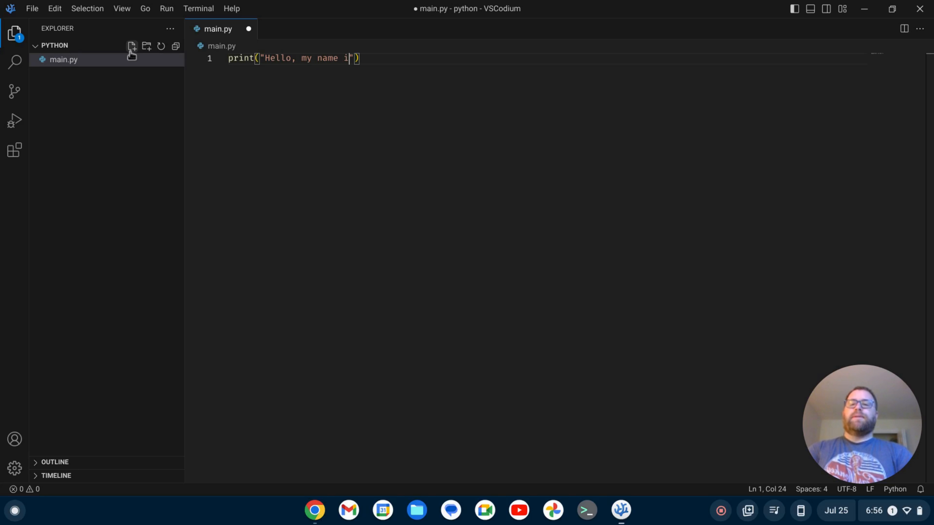
text(s Tim.)
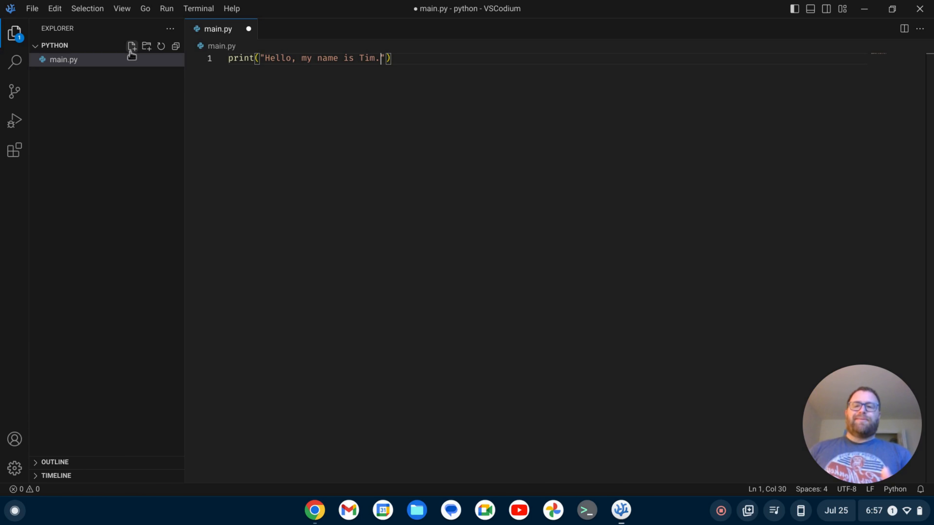
mouse_move(839, 69)
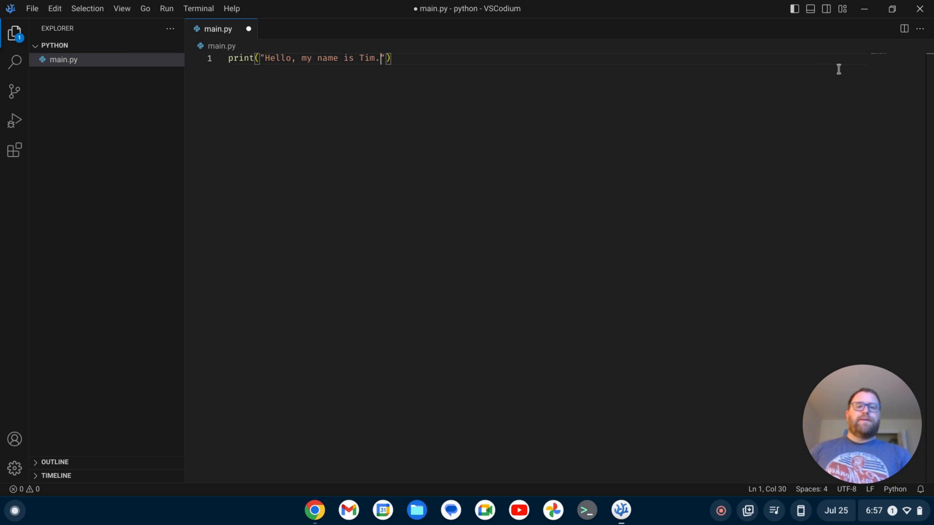
mouse_move(769, 201)
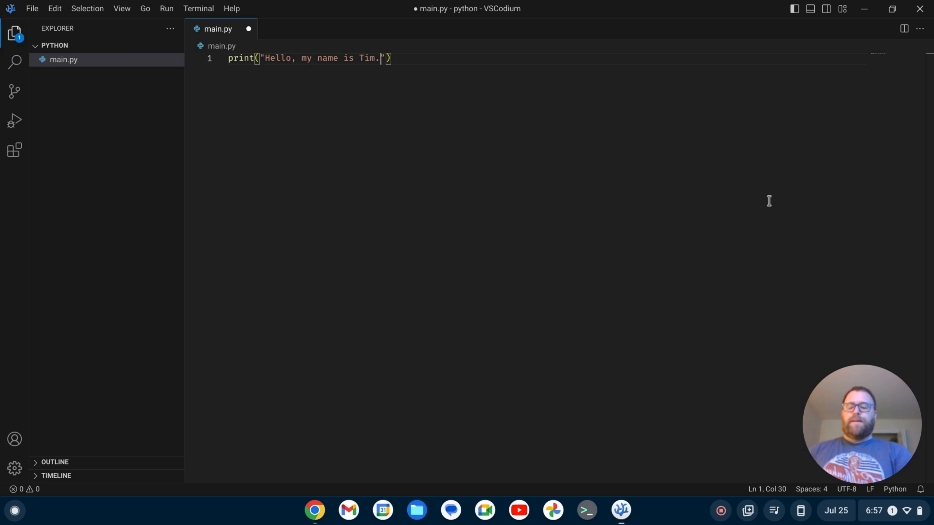
Step: Save main.py and enter python3 in the terminal
key(ctrl+s)
text(p)
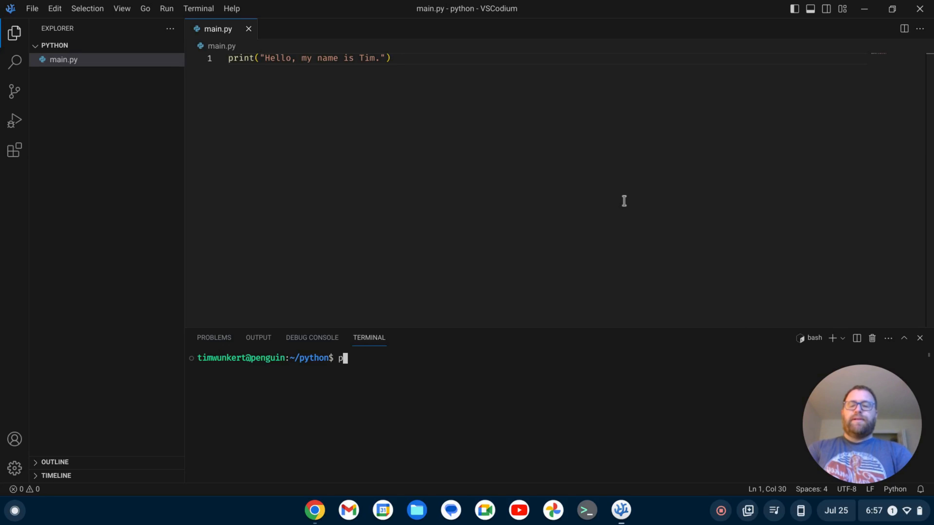
text(ython3)
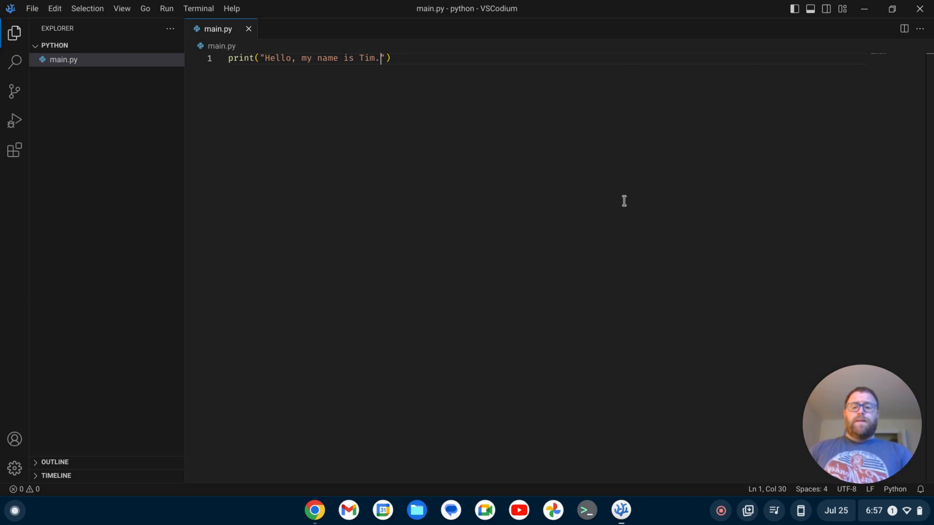
mouse_move(484, 263)
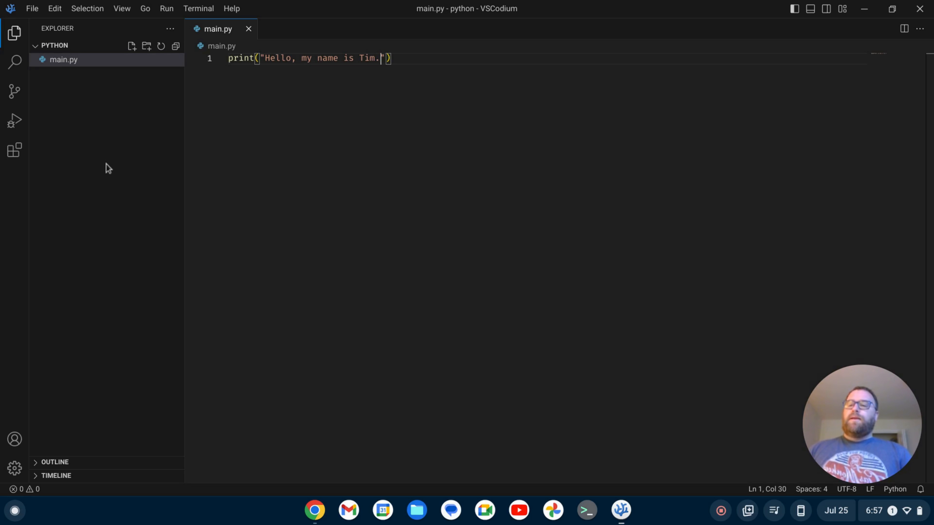
Step: Find the ms-python Python extension in the marketplace and install it
click(14, 151)
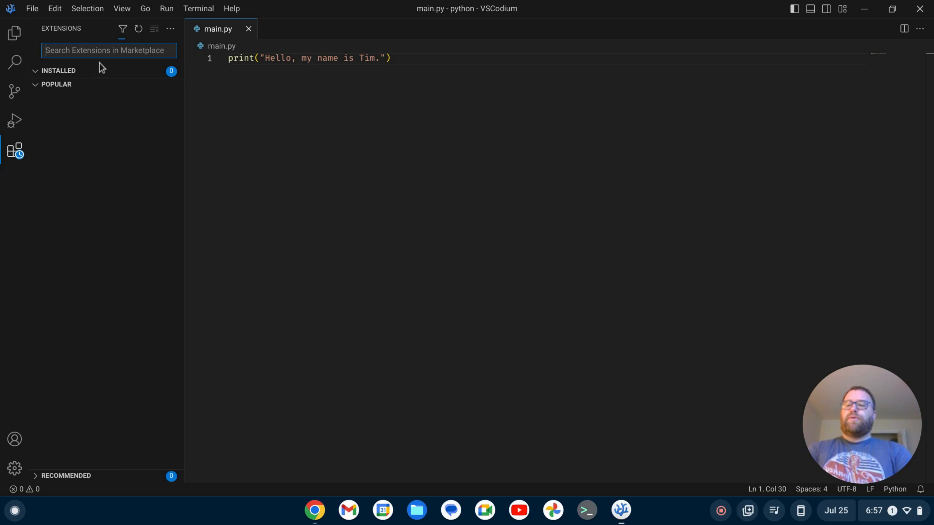
text(python)
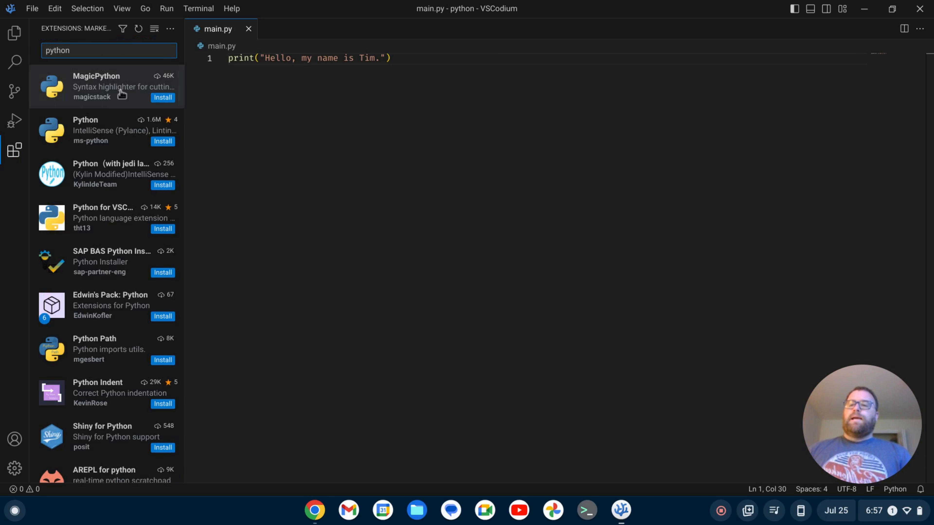
mouse_move(107, 130)
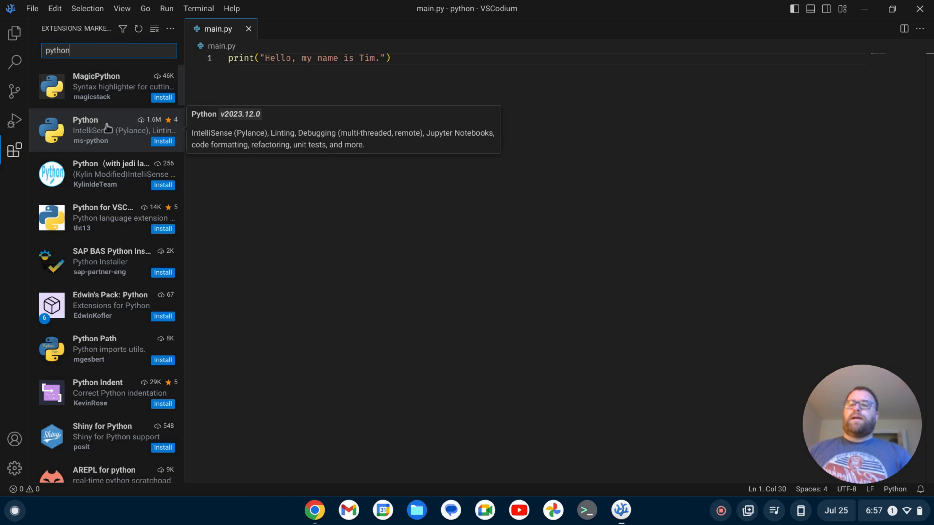
click(107, 130)
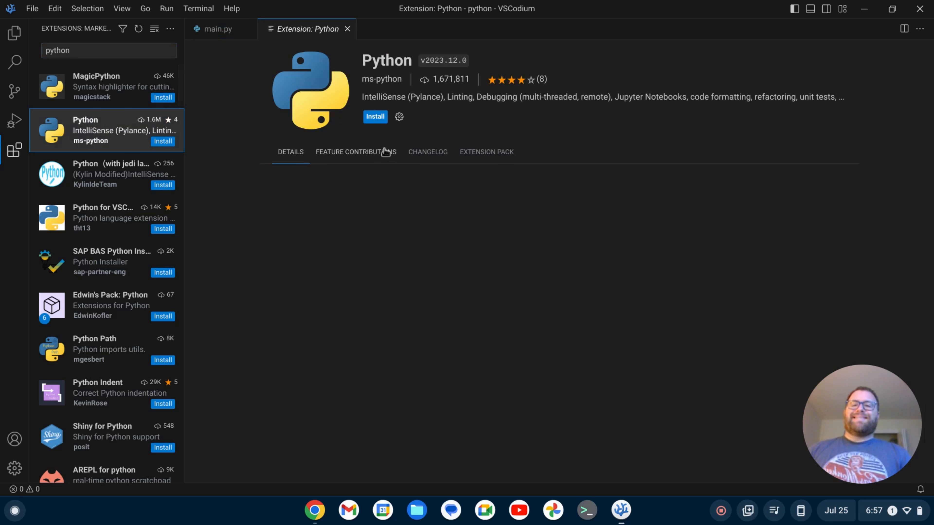
click(290, 151)
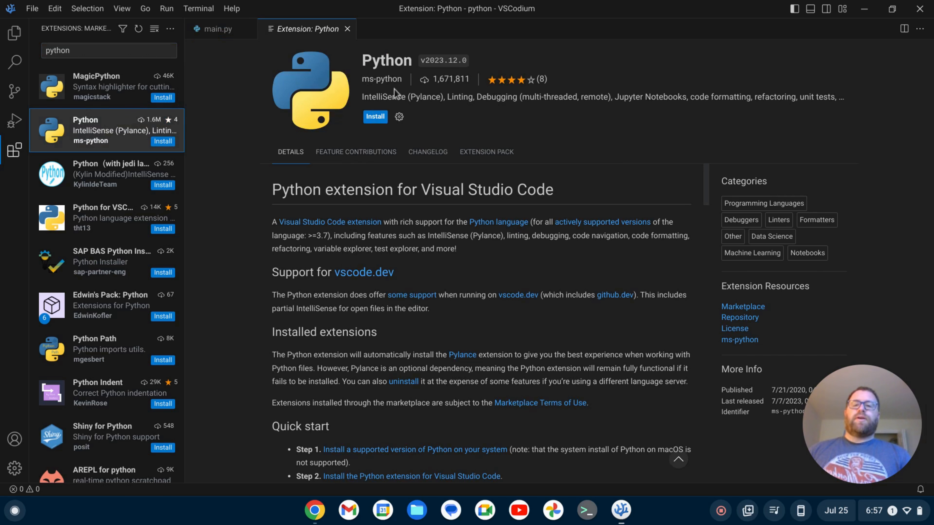
mouse_move(539, 116)
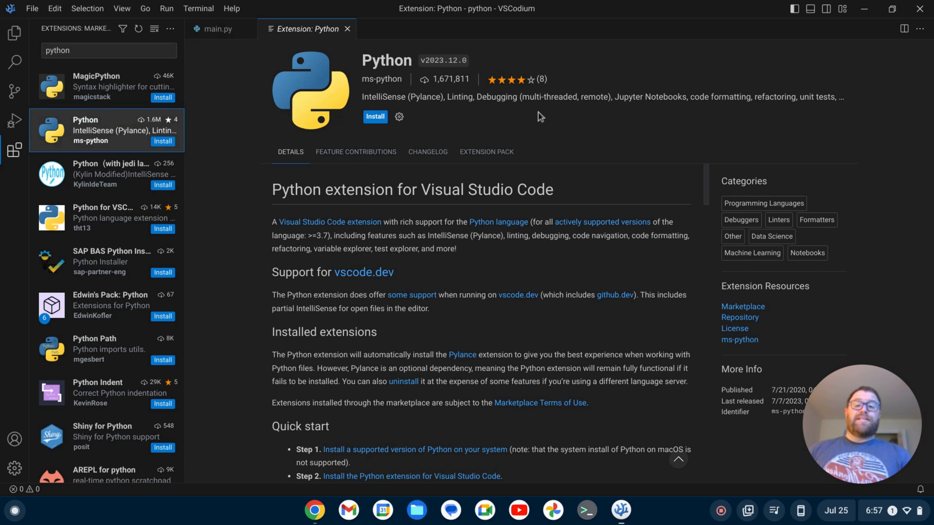
click(374, 117)
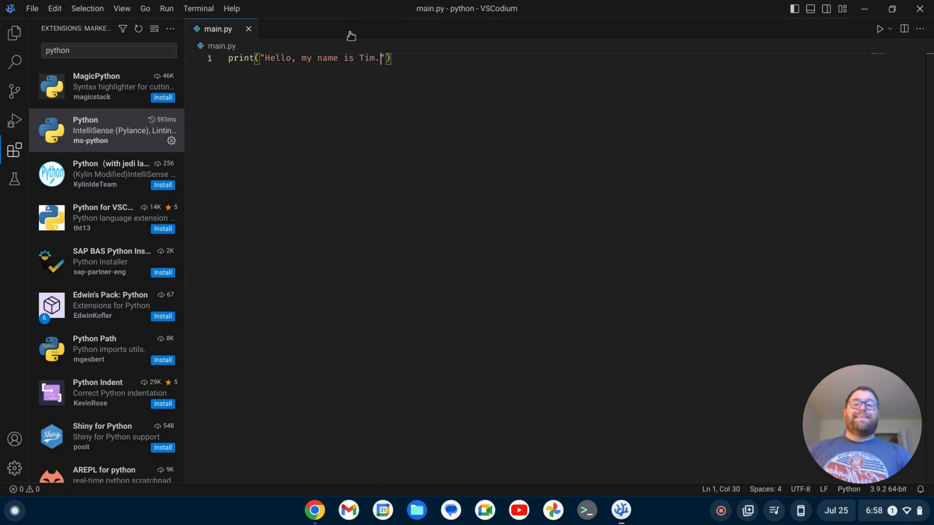
mouse_move(880, 29)
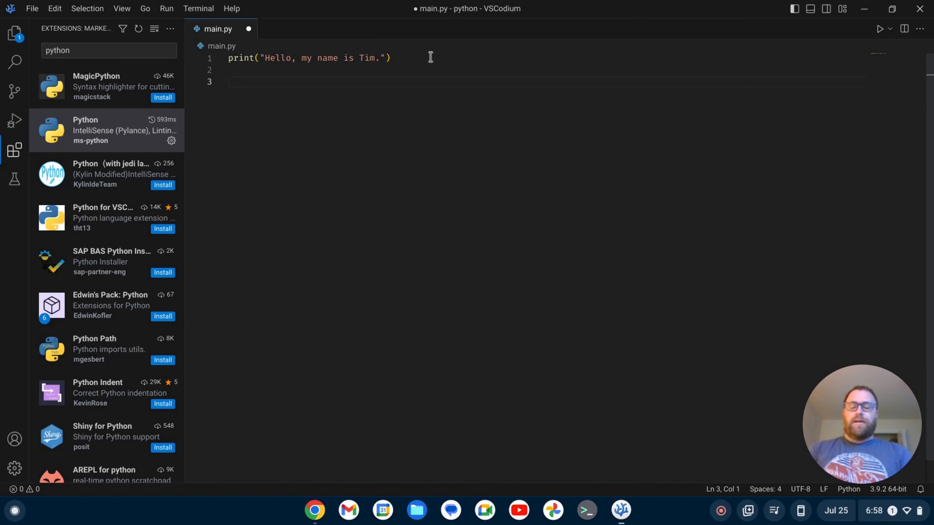
Step: Add 'for i in range(10):' with an indented 'print(i)' below the greeting and save
text(for i)
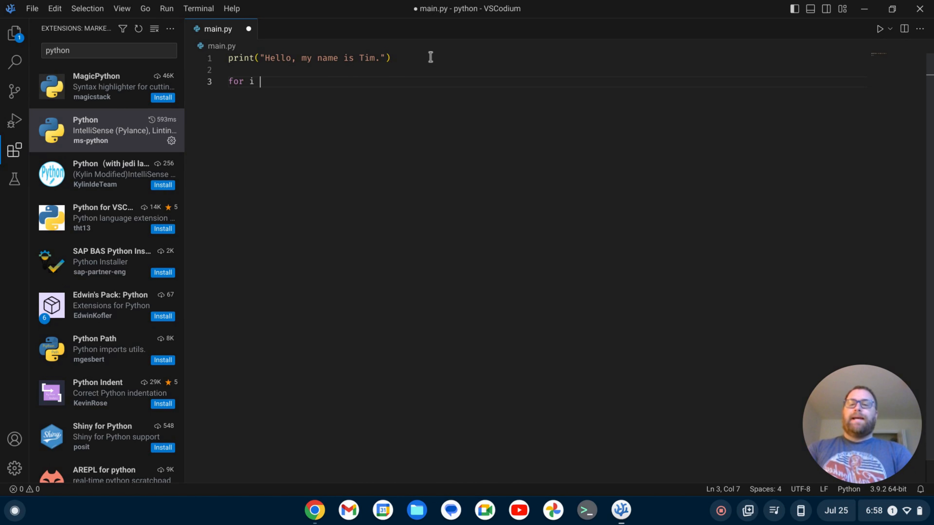
text(in range()
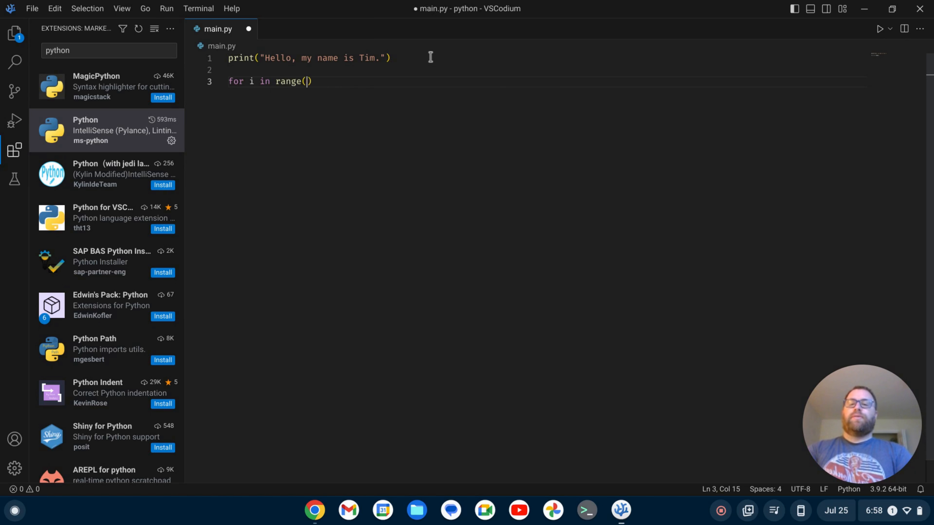
text(10):)
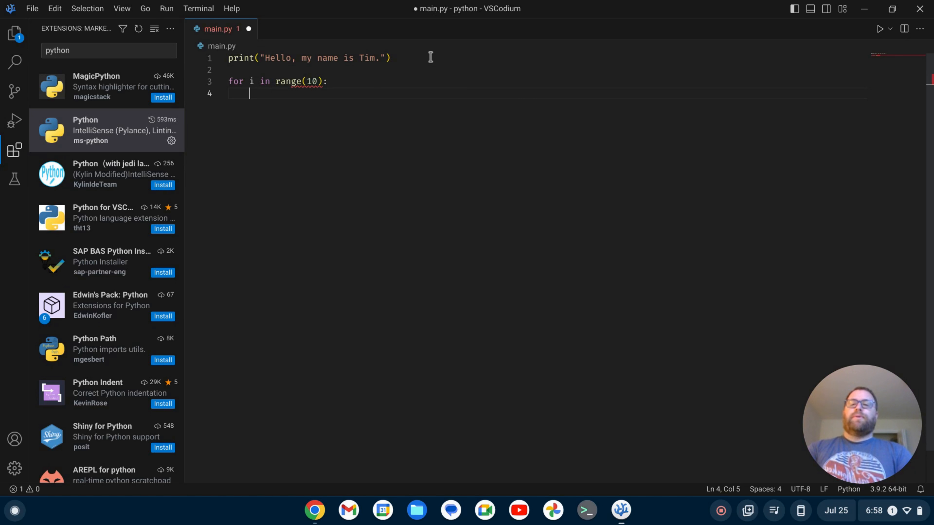
text(print()
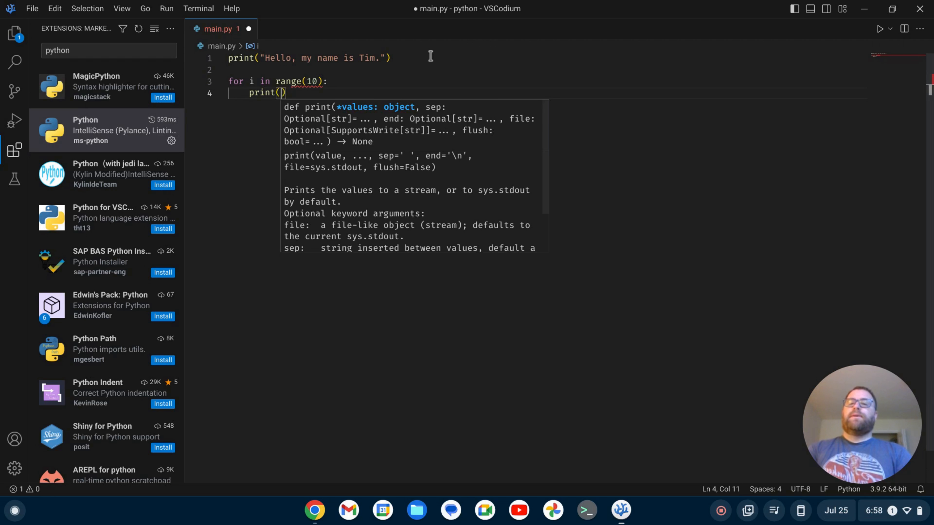
text(")
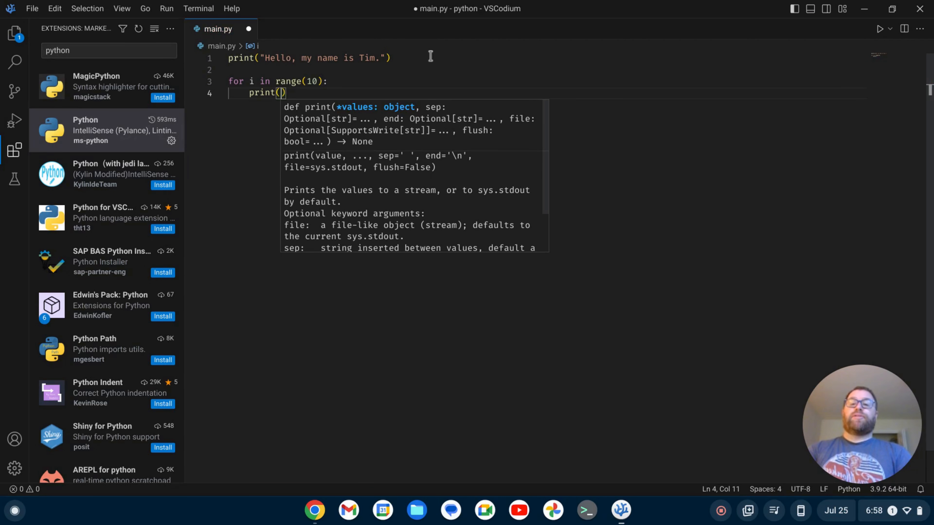
text(i)
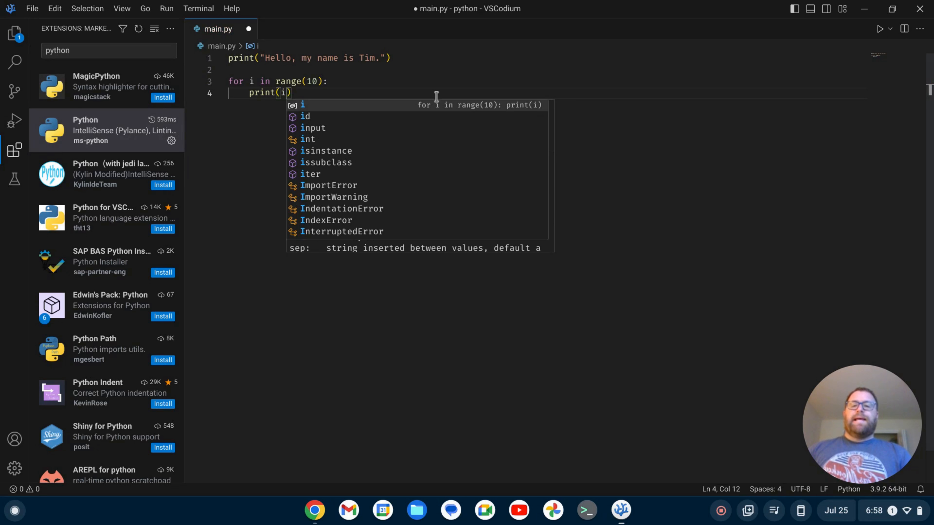
key(Enter)
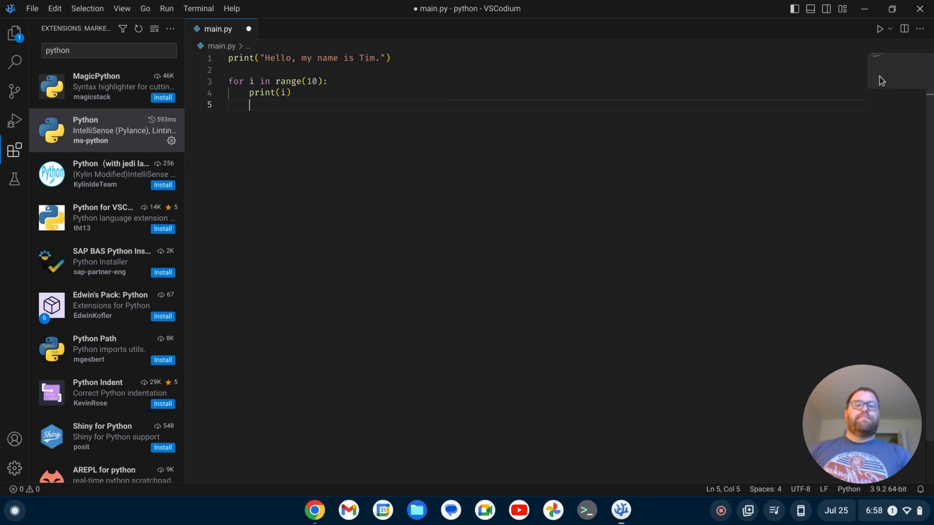
key(ctrl+s)
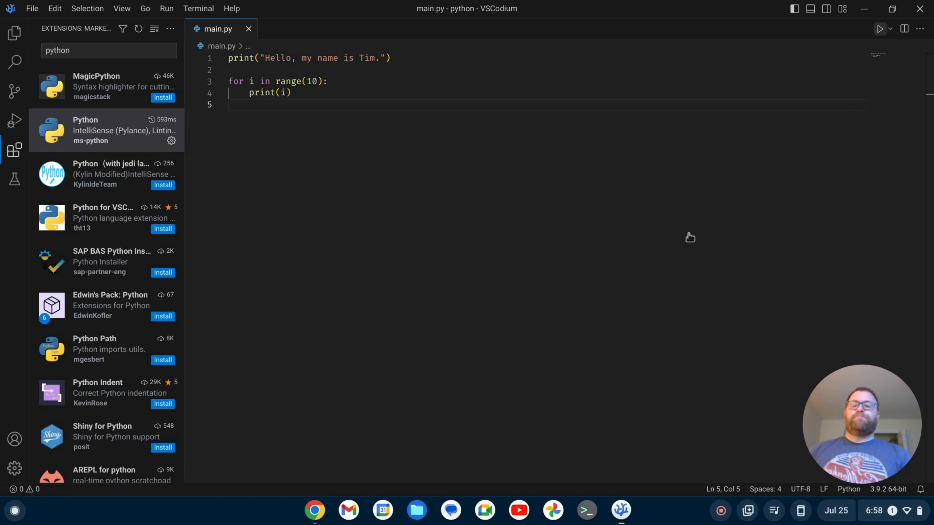
Step: Run main.py with the Run Python File play button so the terminal shows the output
click(879, 28)
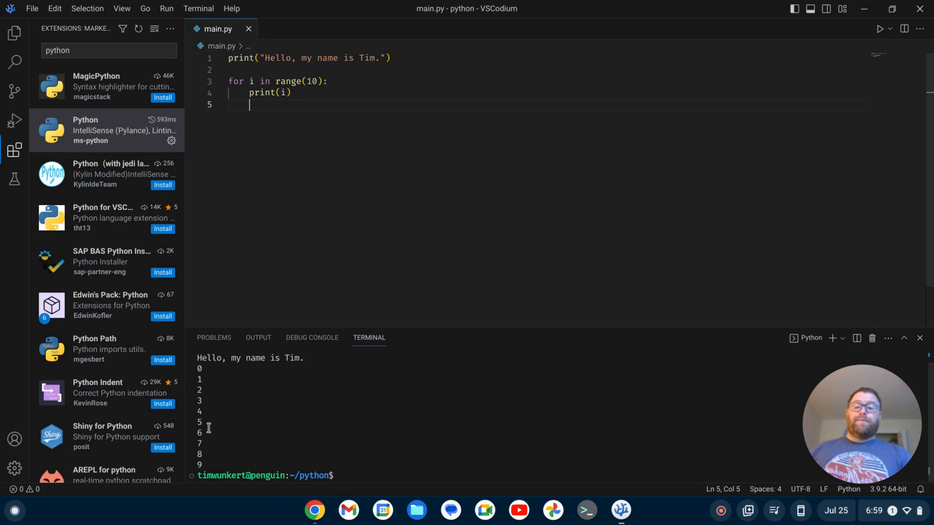
mouse_move(335, 444)
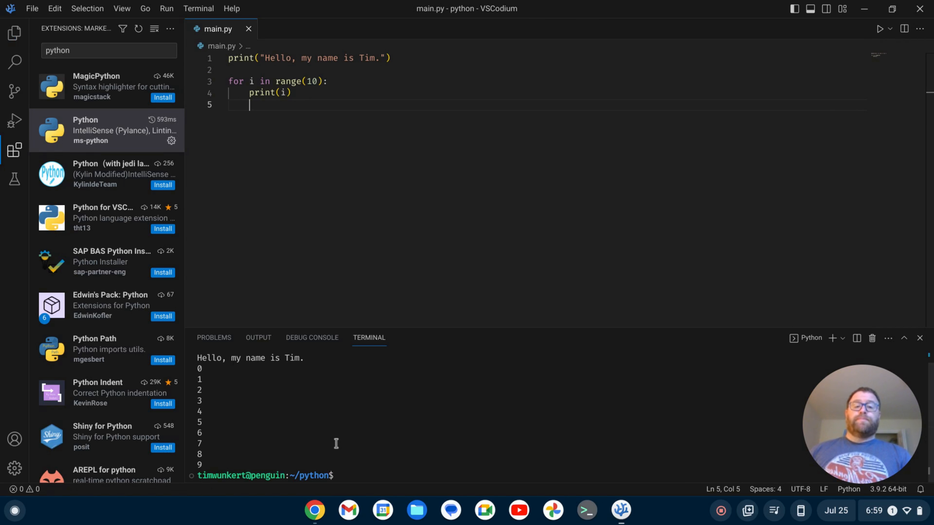